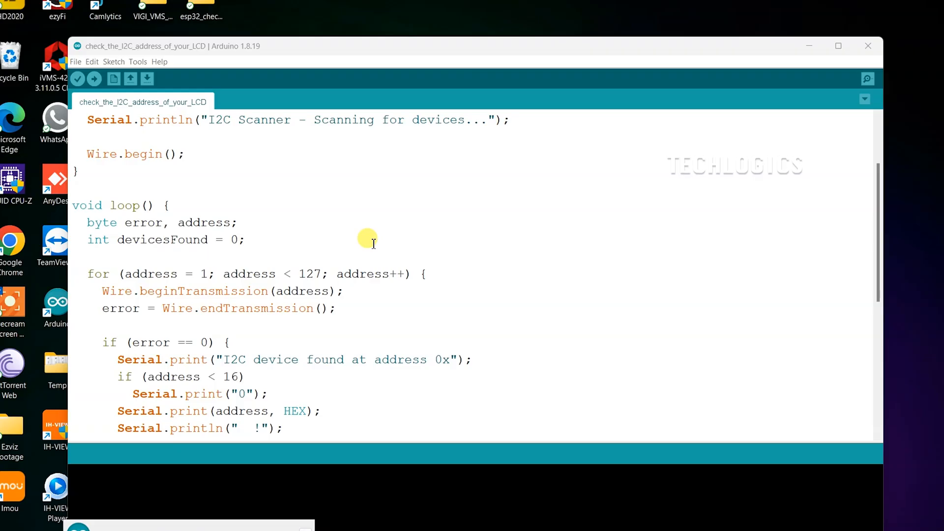
- Confirm the ESP32-WROOM-DA Module board and select COM4 as the upload port
scroll("down", 3)
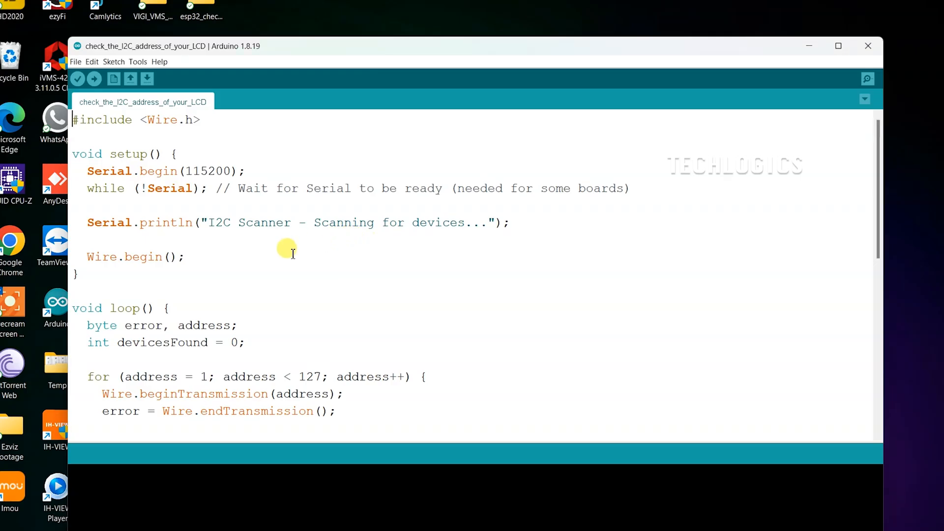
mouse_move(313, 229)
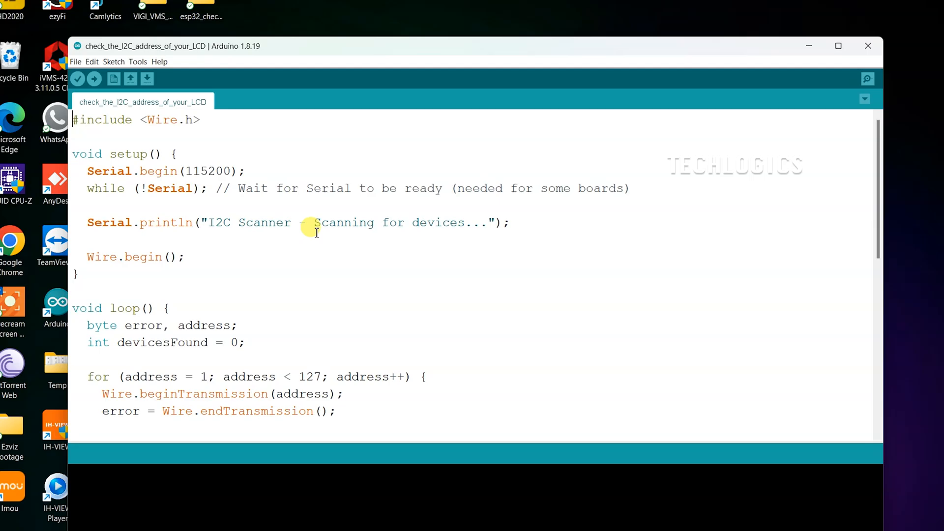
left_click(137, 62)
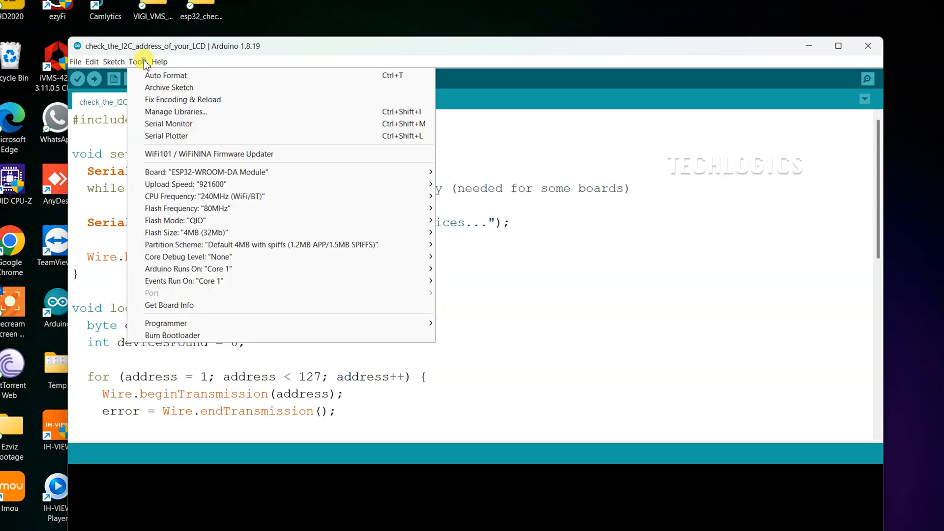
left_click(480, 210)
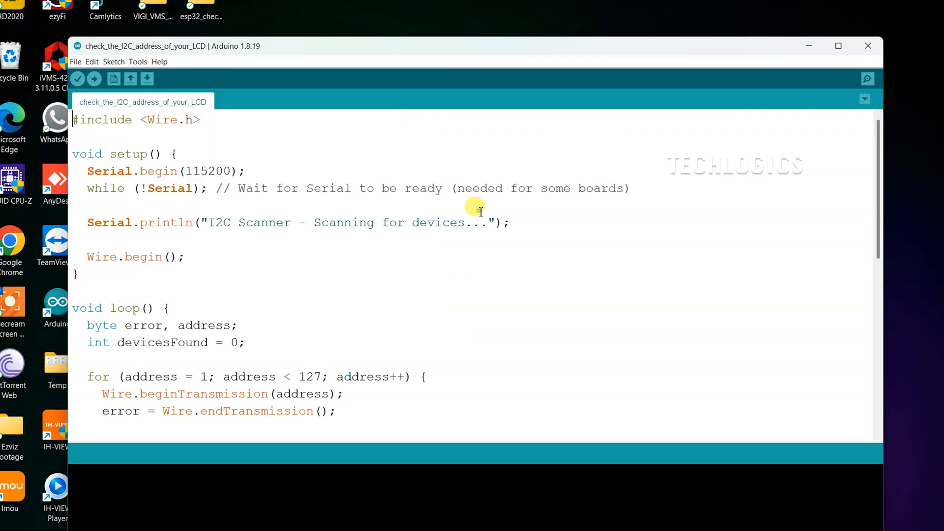
mouse_move(292, 237)
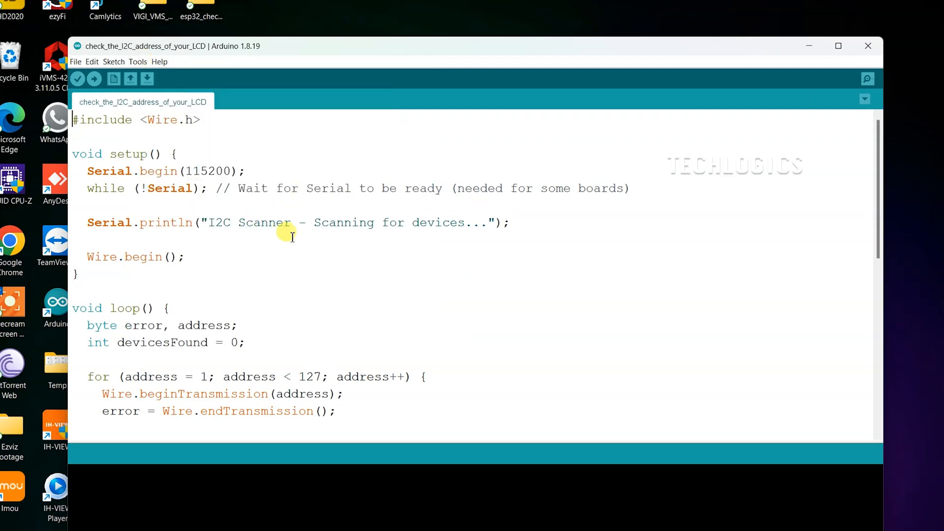
scroll("down", 3)
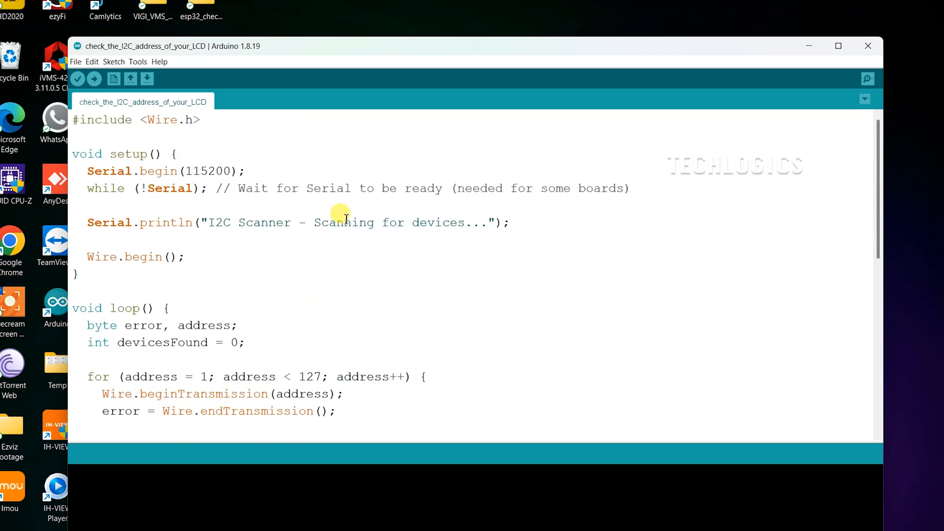
left_click(138, 62)
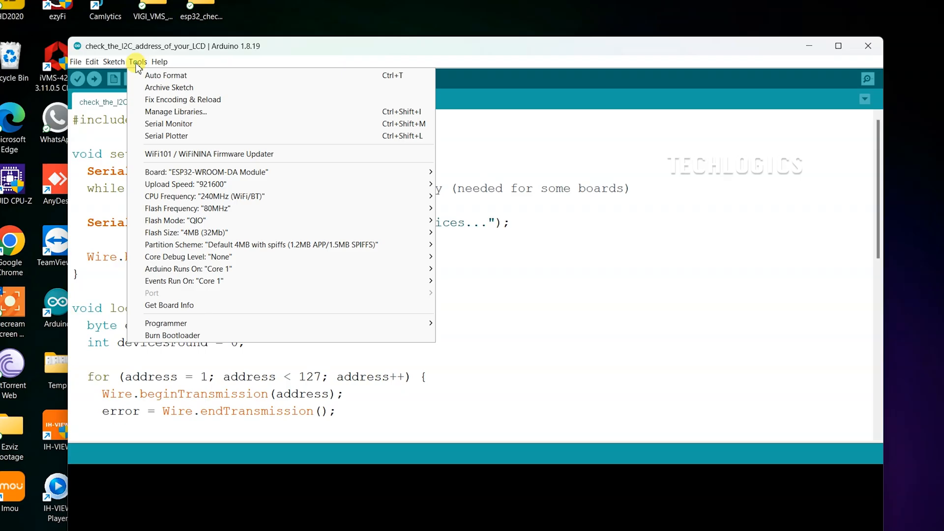
mouse_move(214, 172)
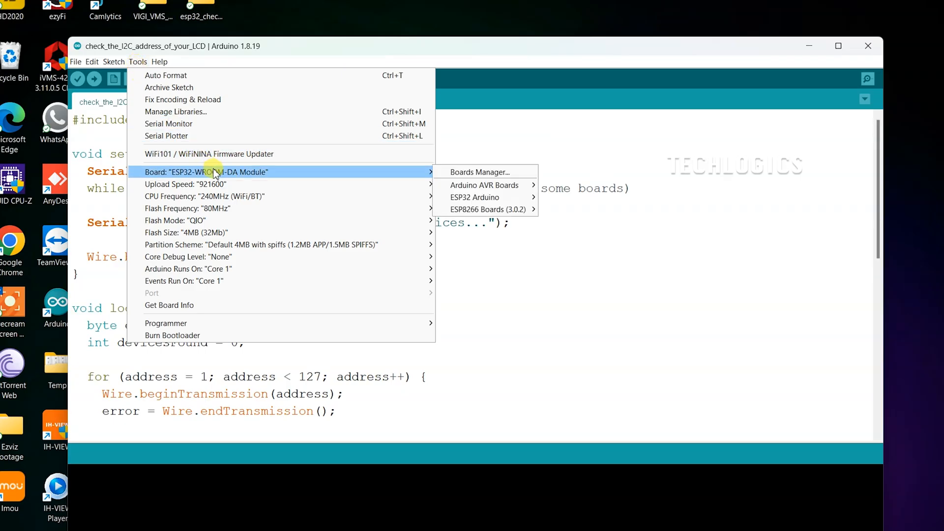
mouse_move(287, 176)
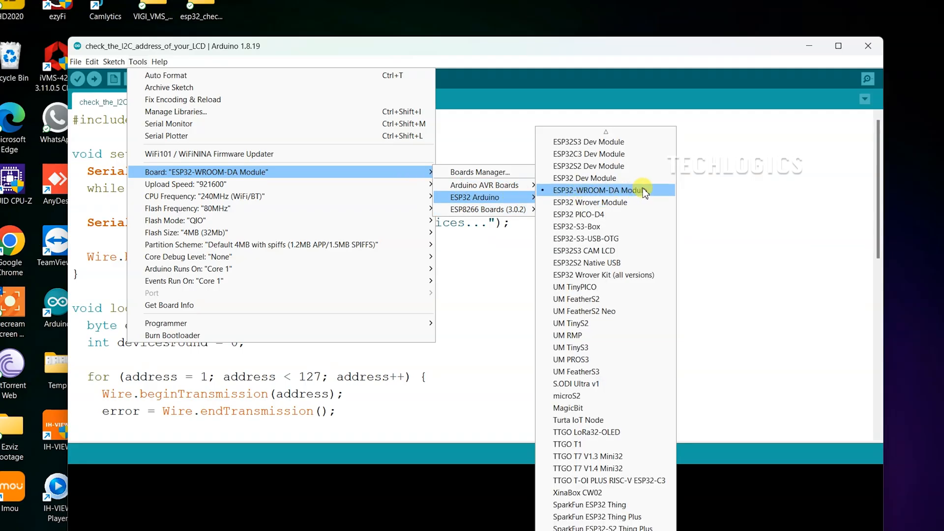
mouse_move(300, 274)
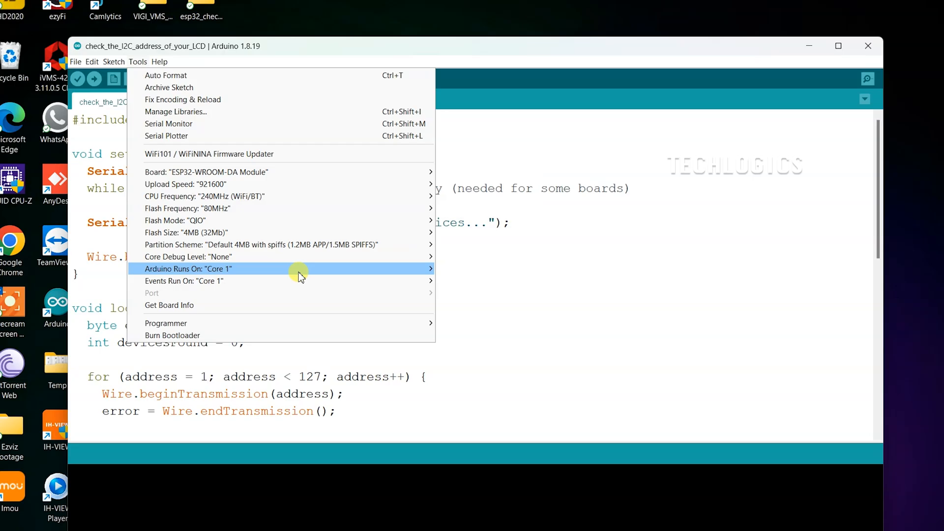
mouse_move(357, 294)
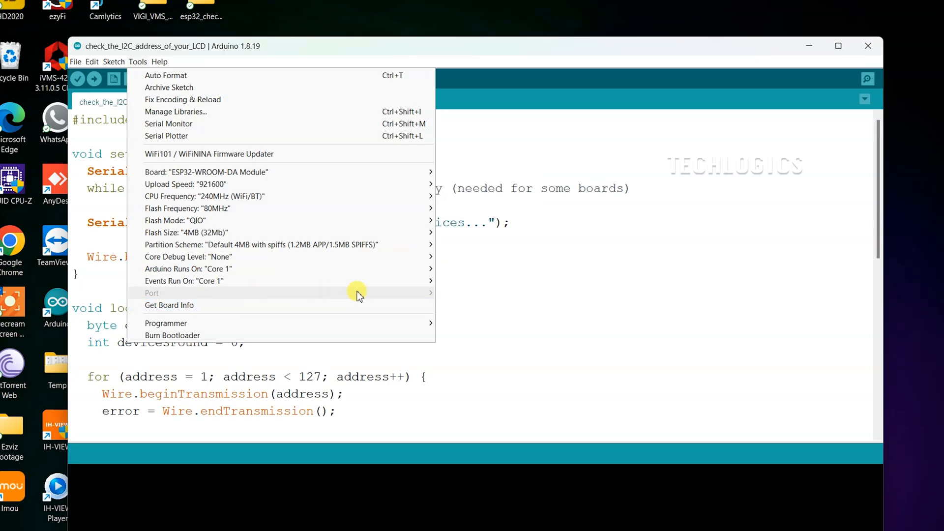
mouse_move(360, 293)
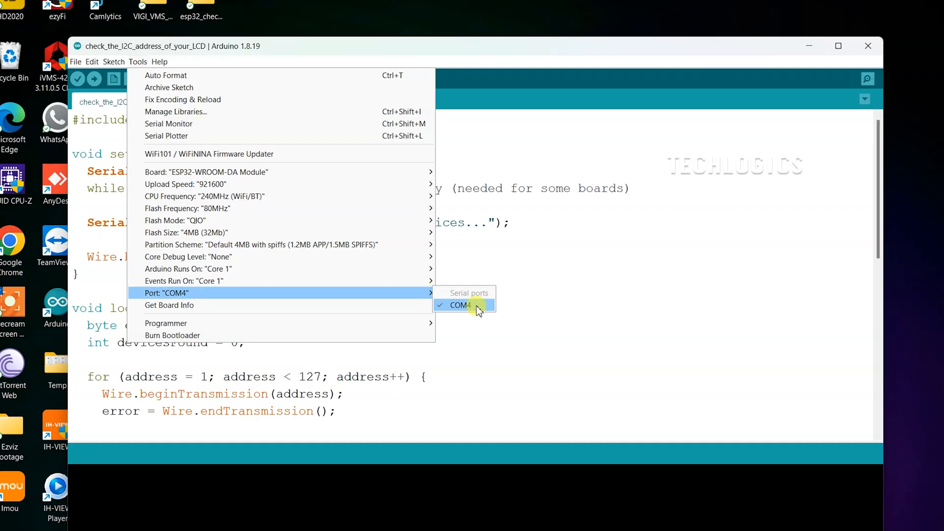
left_click(460, 305)
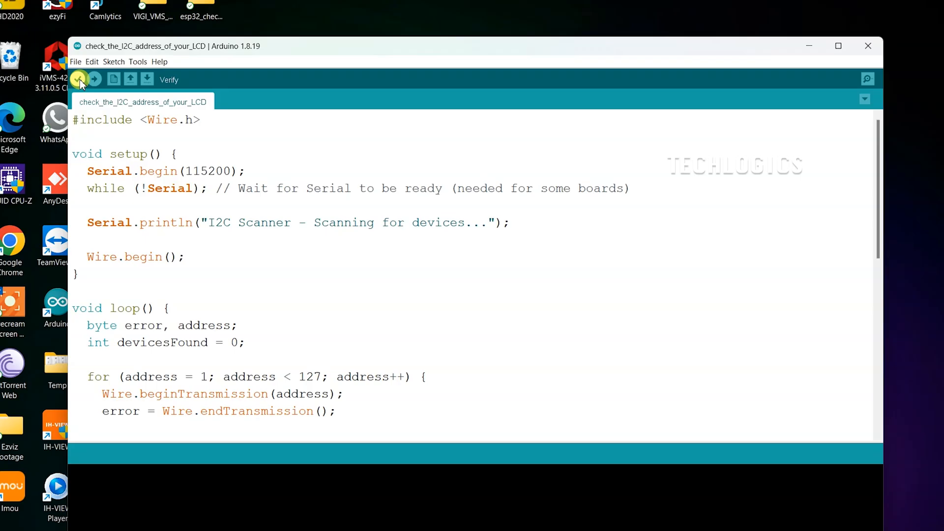
- Compile the I2C scanner sketch and upload it to the ESP32
left_click(78, 80)
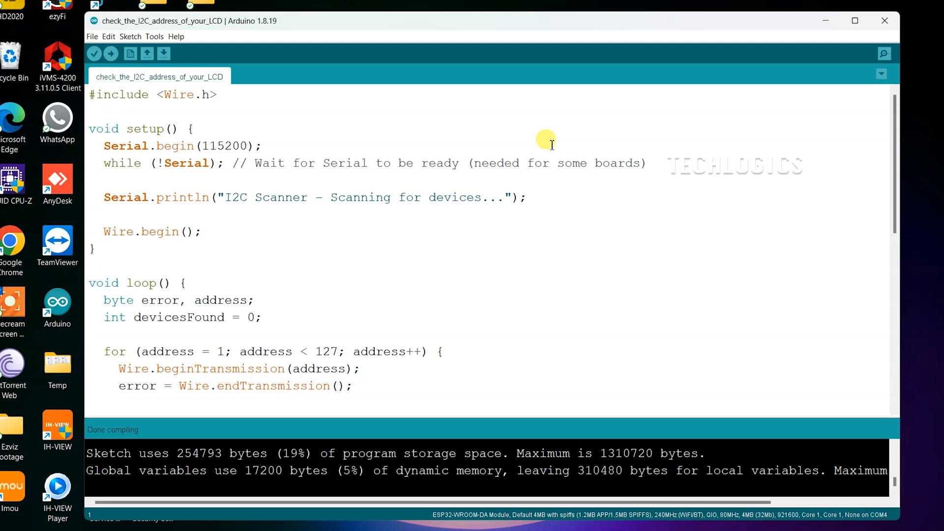
mouse_move(181, 112)
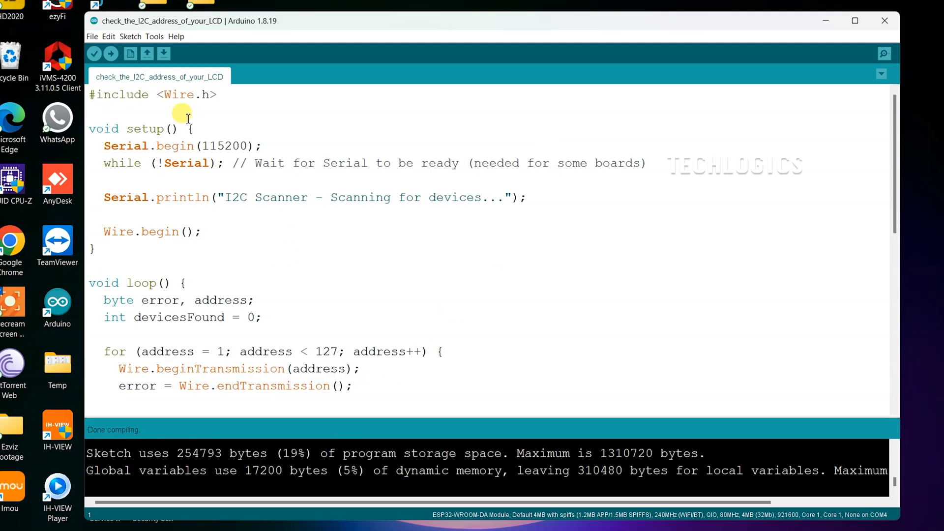
left_click(111, 54)
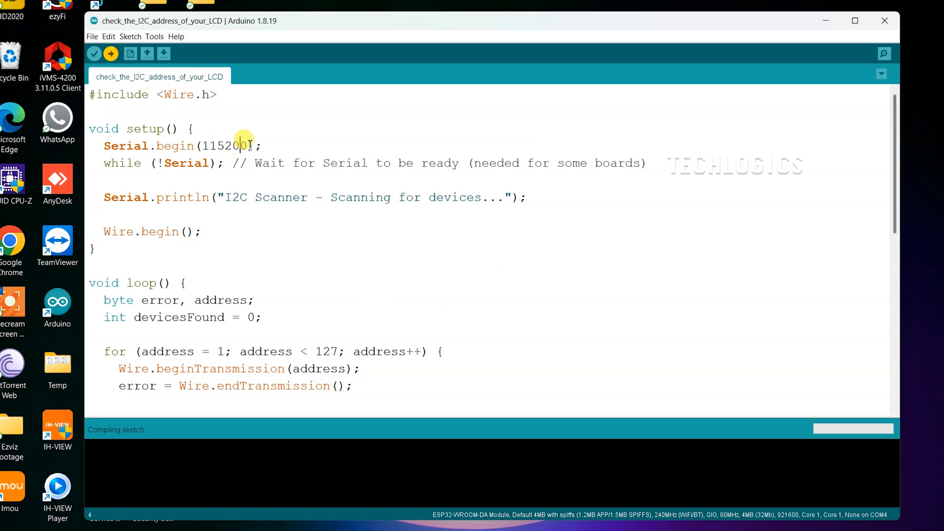
mouse_move(266, 182)
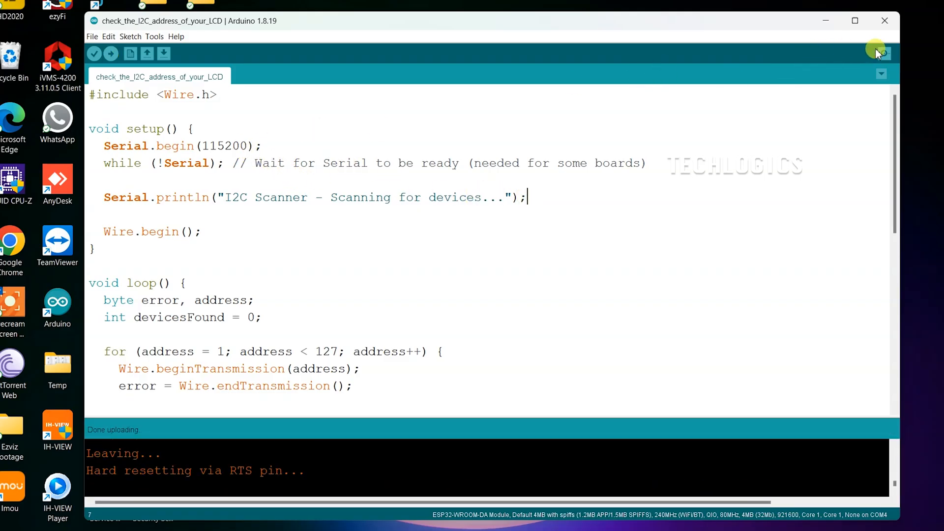
- View the Serial Monitor at 115200 baud, confirm address 0x27, then close it
left_click(884, 52)
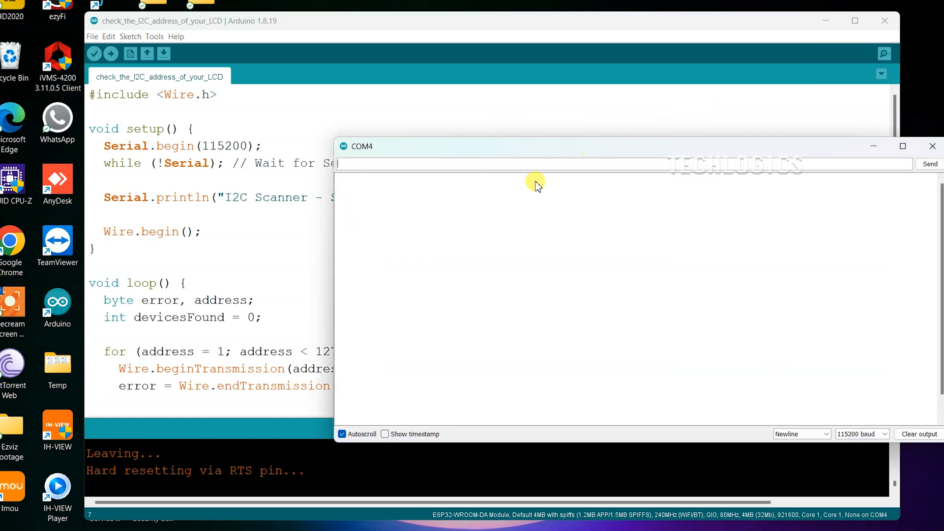
left_click(862, 434)
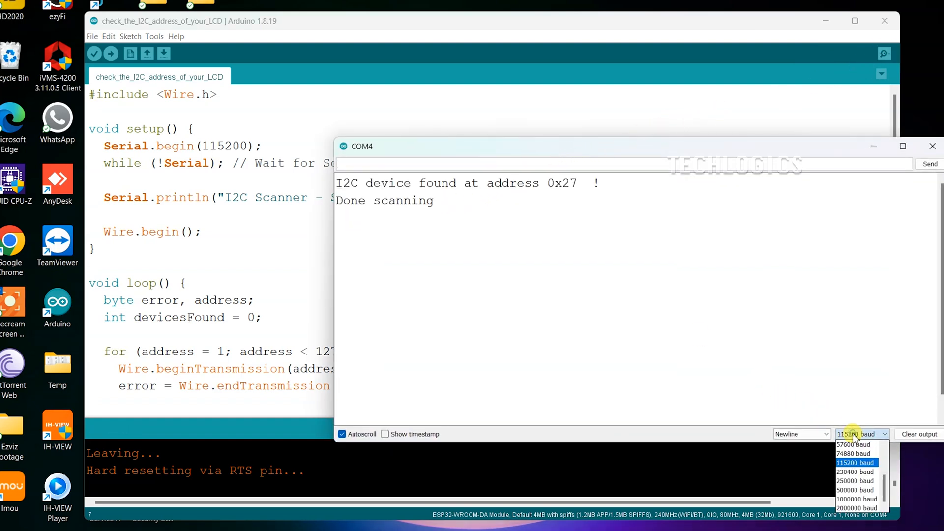
left_click(855, 463)
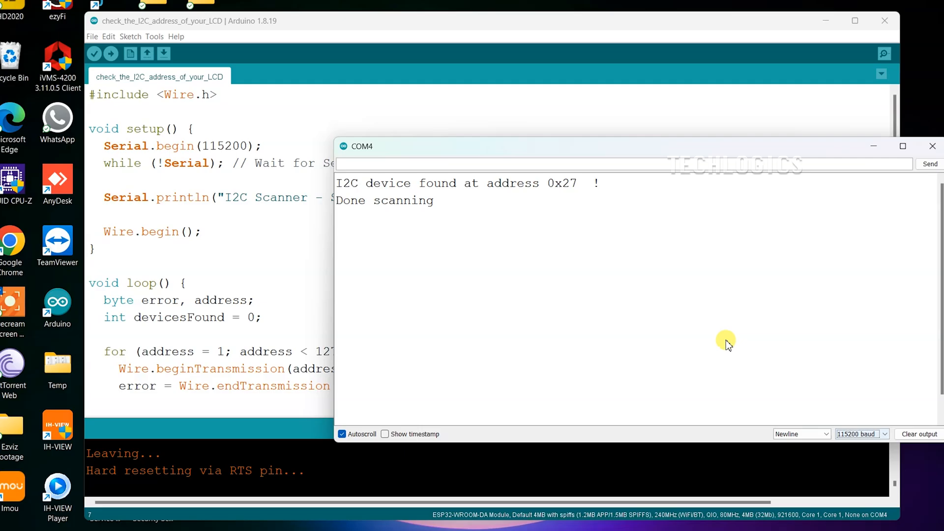
mouse_move(516, 219)
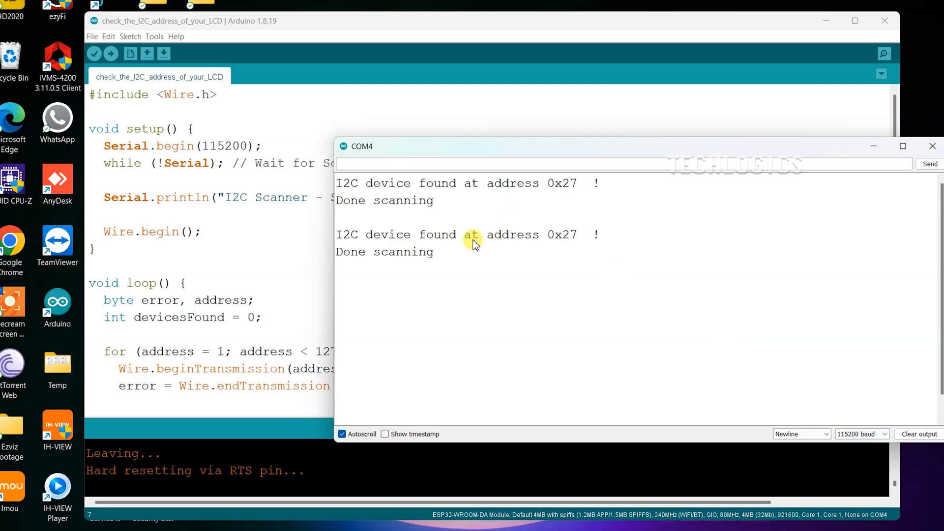
mouse_move(457, 261)
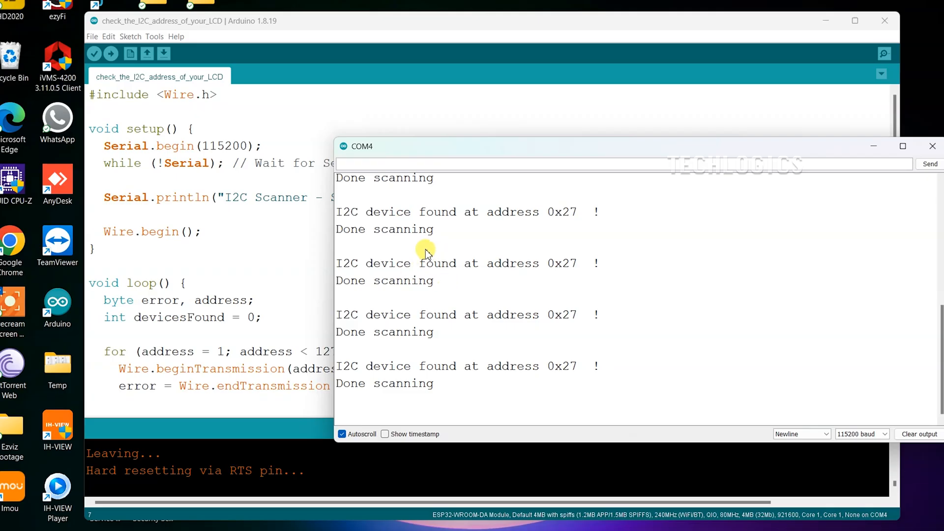
left_click(933, 145)
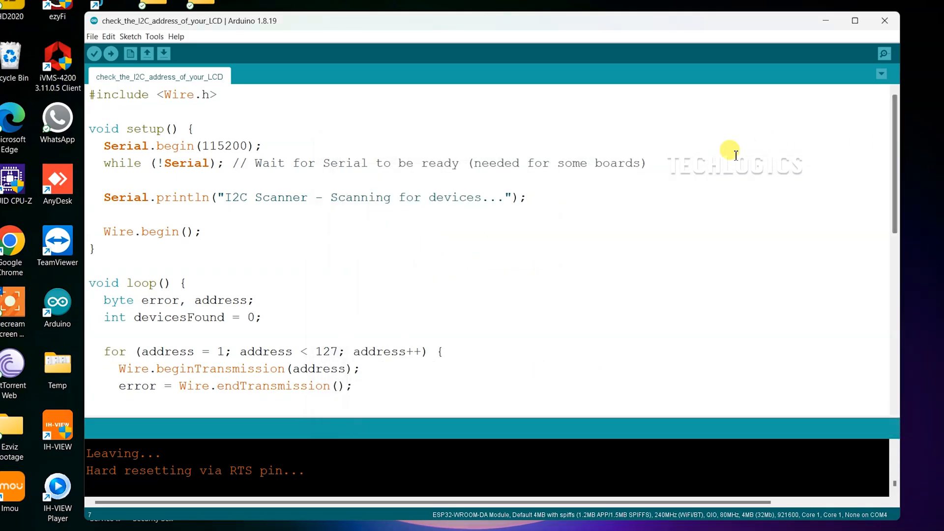
- Close the check_the_I2C_address_of_your_LCD sketch window, leaving the LCD test sketch in front
scroll("down", 3)
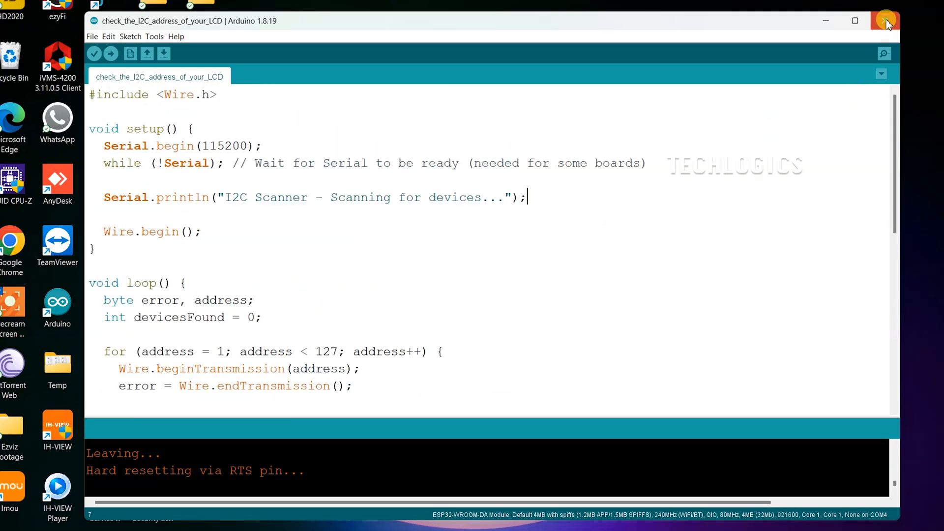
left_click(882, 20)
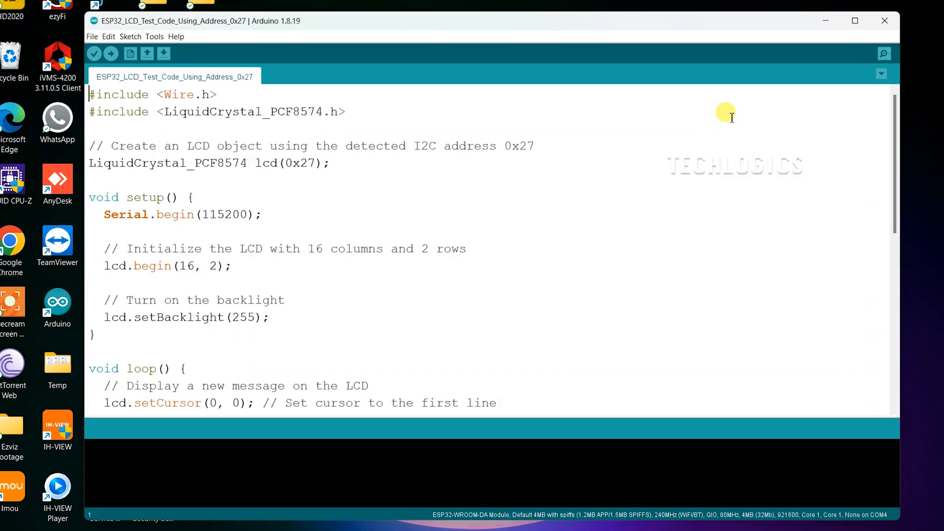
mouse_move(255, 139)
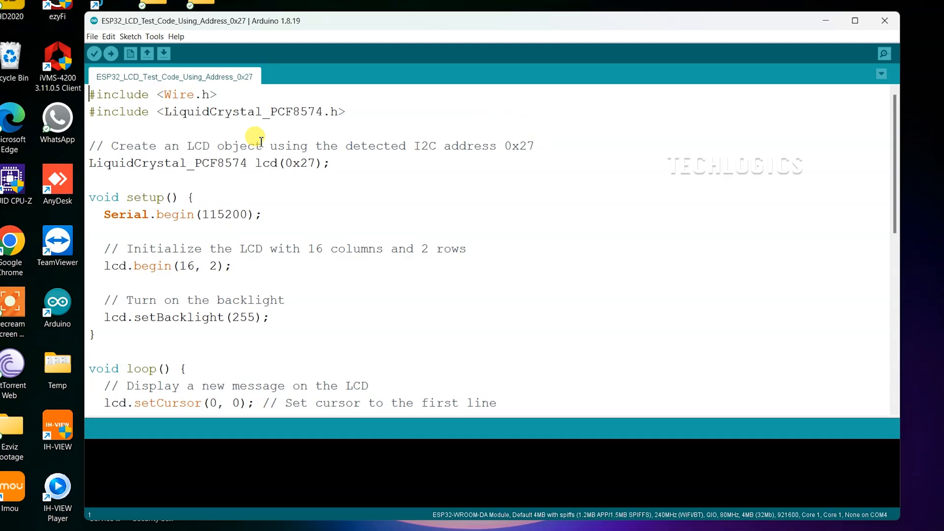
mouse_move(230, 140)
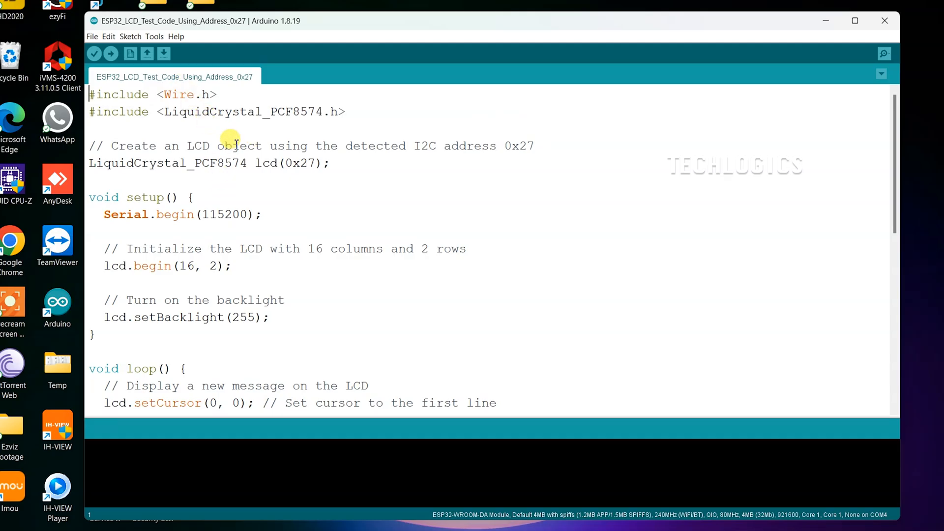
- Copy the LiquidCrystal_PCF8574 name from the include line and open Tools for library management
double_click(162, 163)
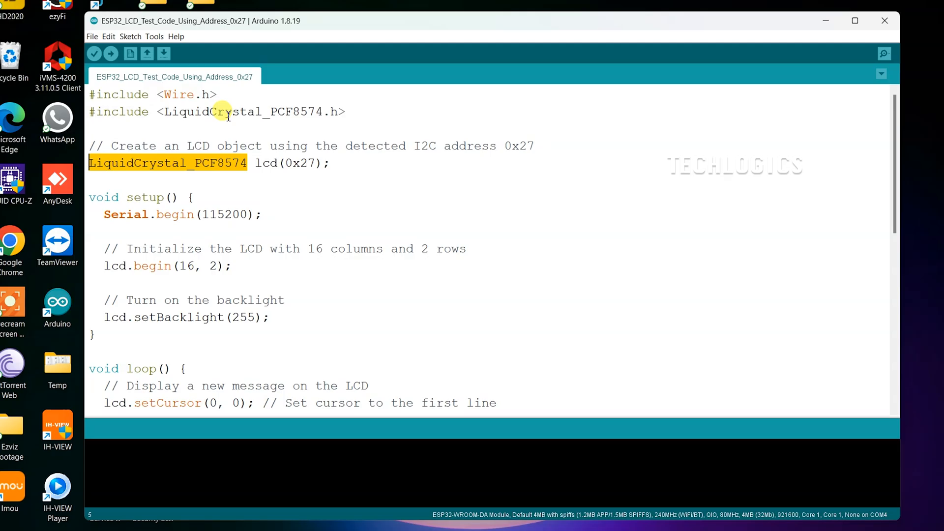
double_click(243, 112)
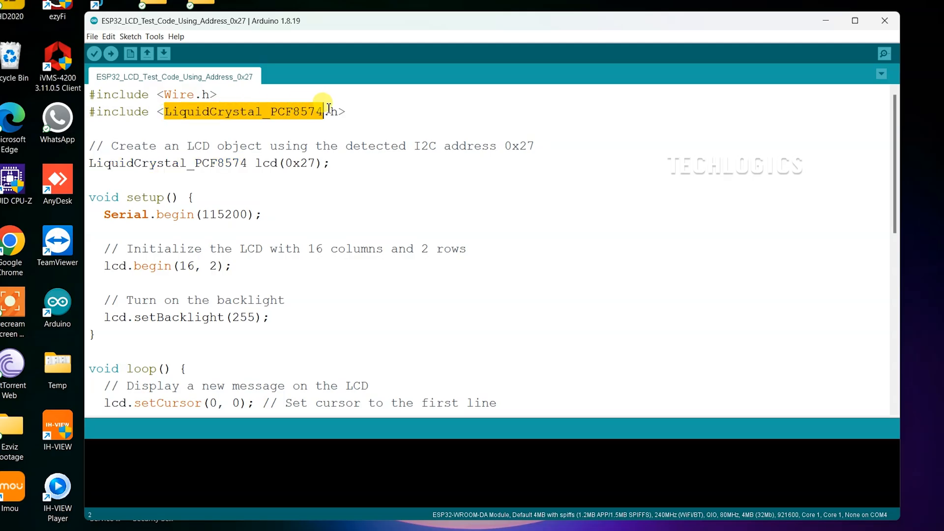
left_click(154, 36)
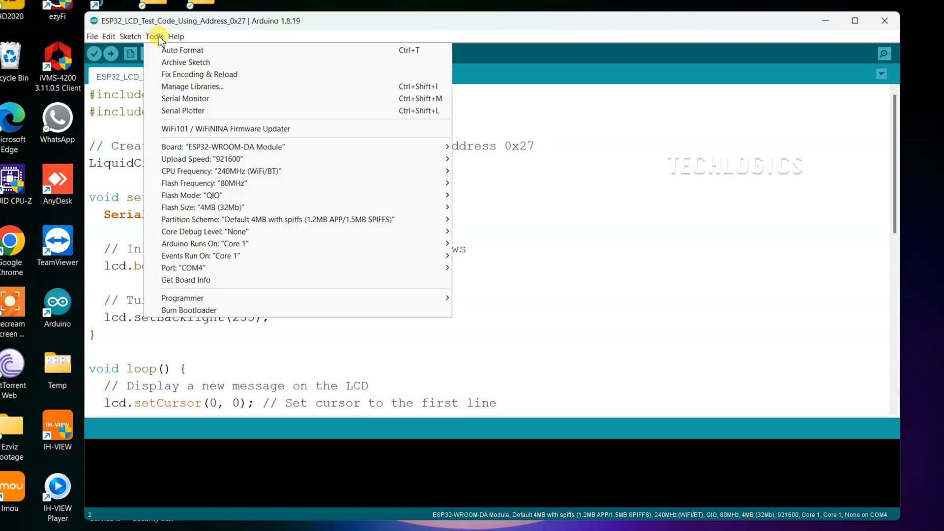
mouse_move(259, 87)
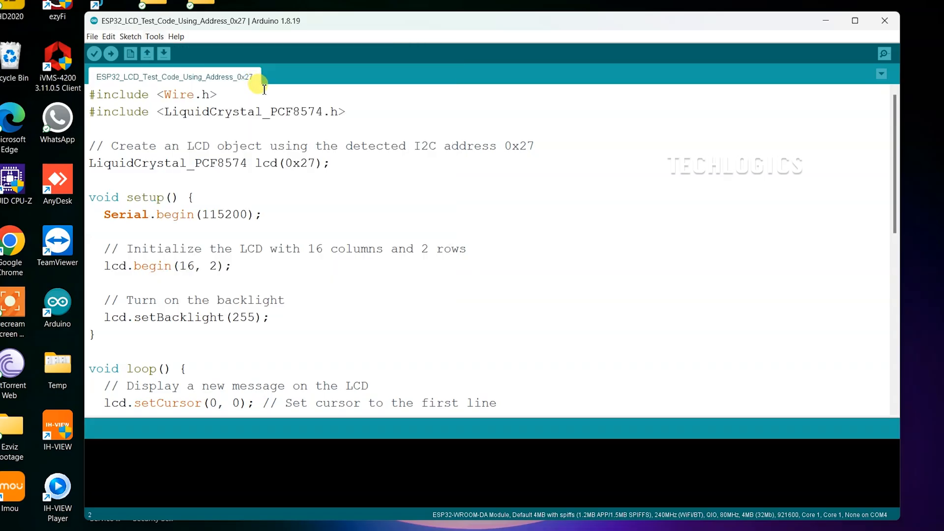
mouse_move(575, 177)
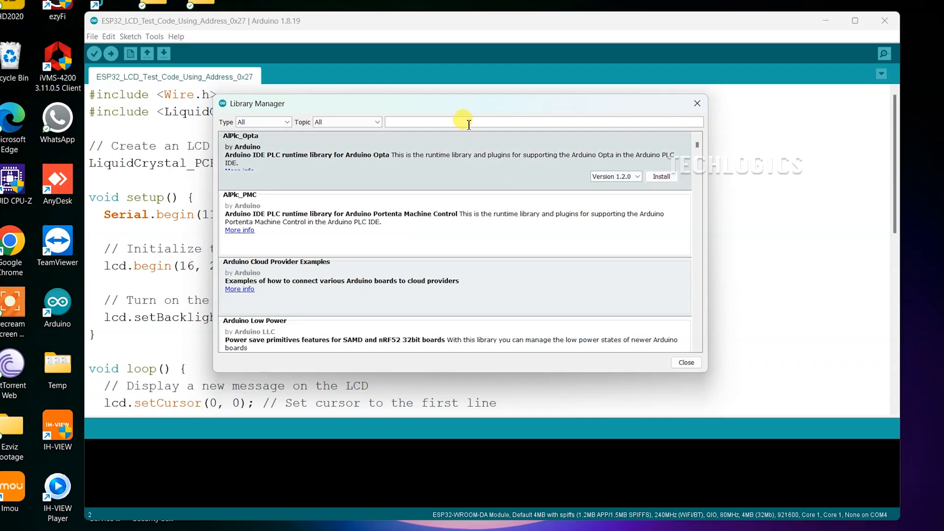
- Paste LiquidCrystal_PCF8574 into the library search, install version 2.2.0, and close the manager
right_click(468, 123)
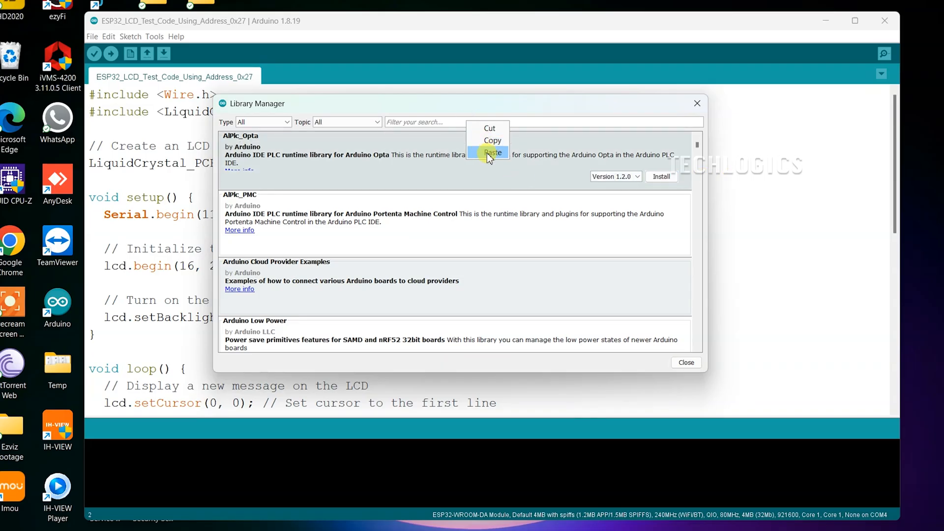
left_click(493, 153)
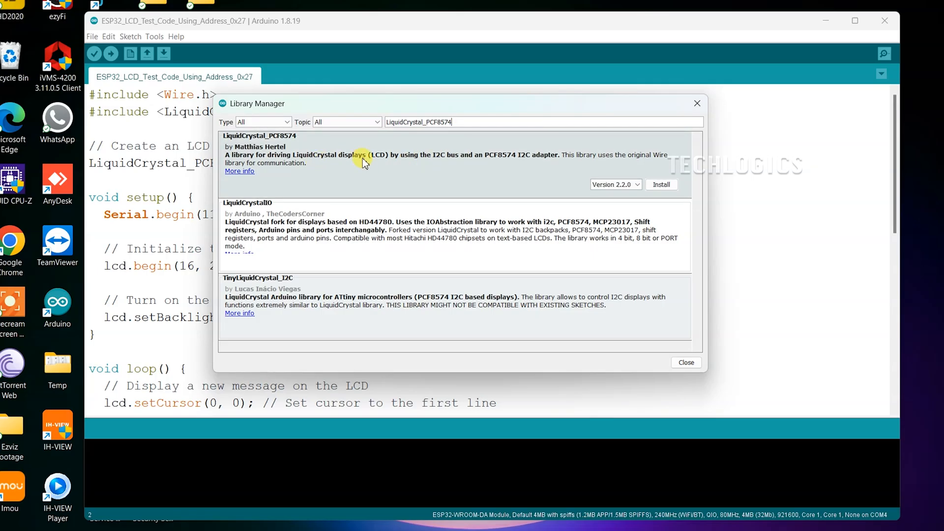
mouse_move(643, 187)
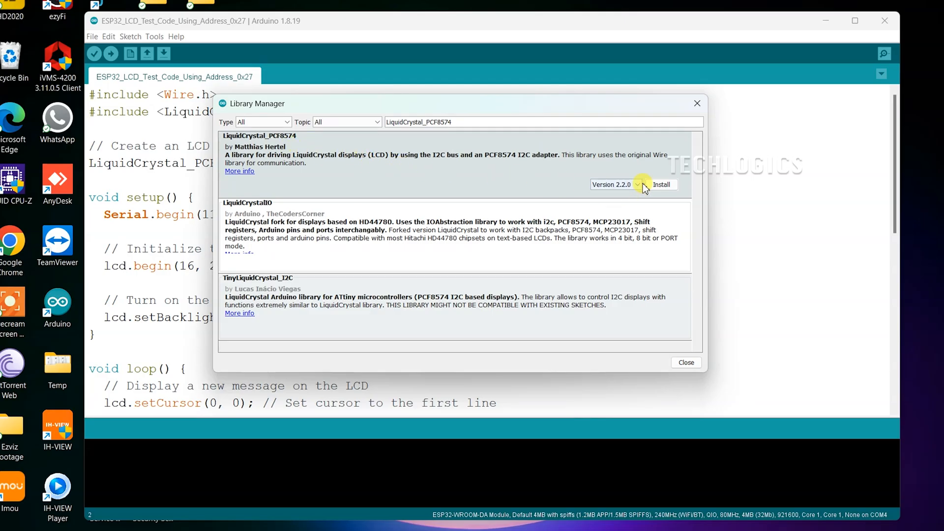
left_click(661, 184)
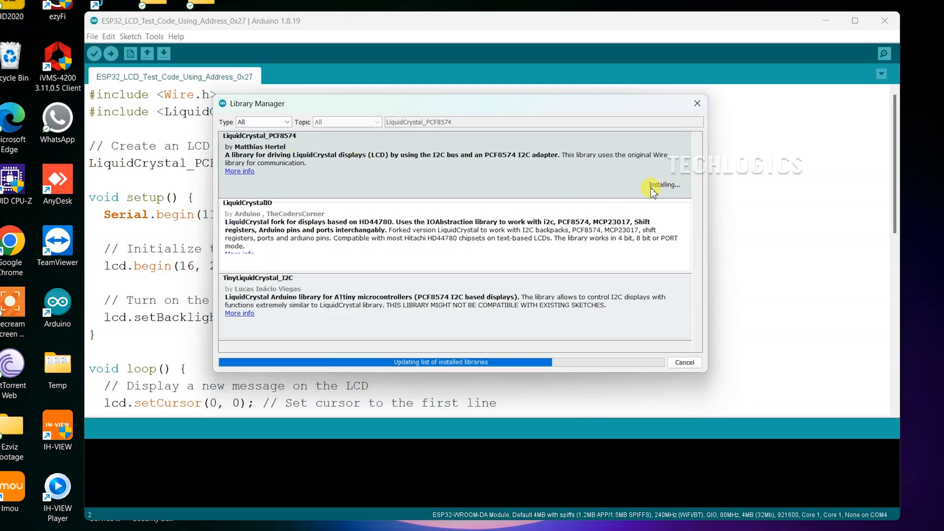
mouse_move(584, 196)
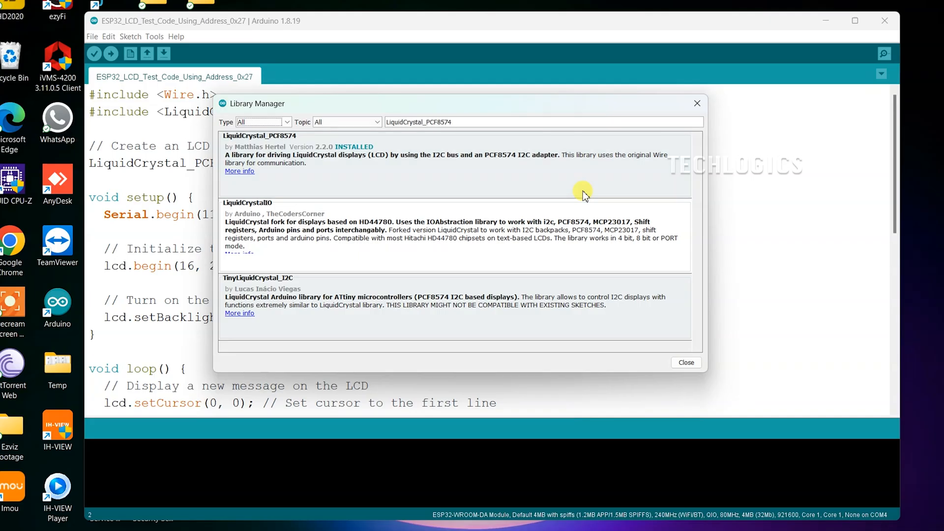
left_click(686, 363)
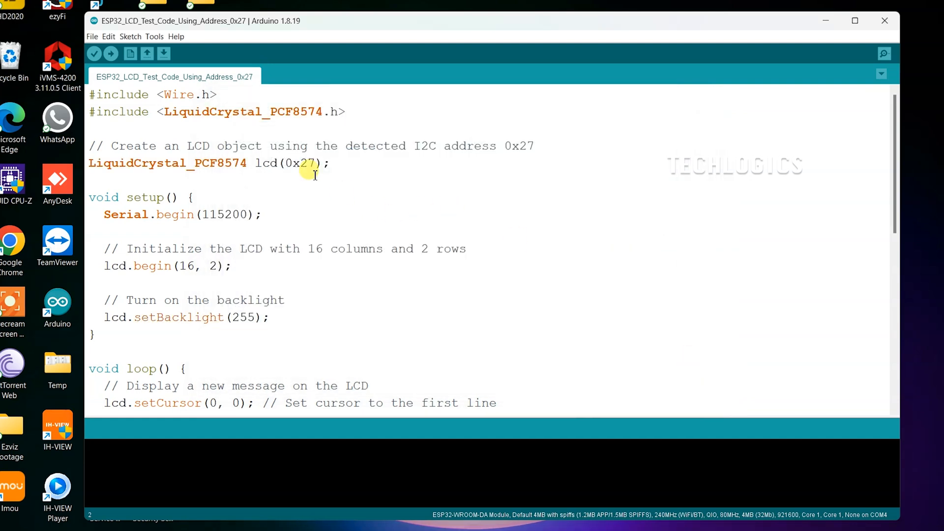
- Review the LCD test sketch code, including its 115200 baud setting, and compile it
double_click(243, 112)
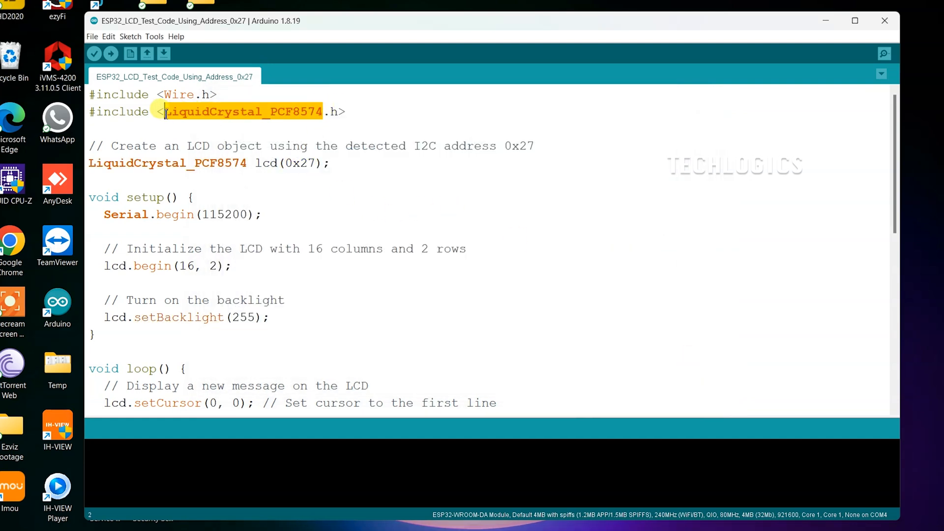
double_click(224, 215)
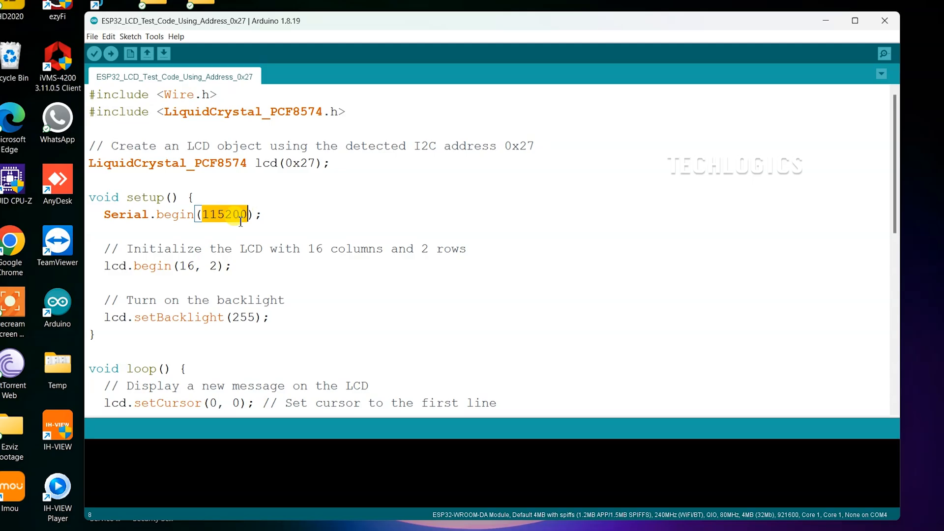
scroll("down", 3)
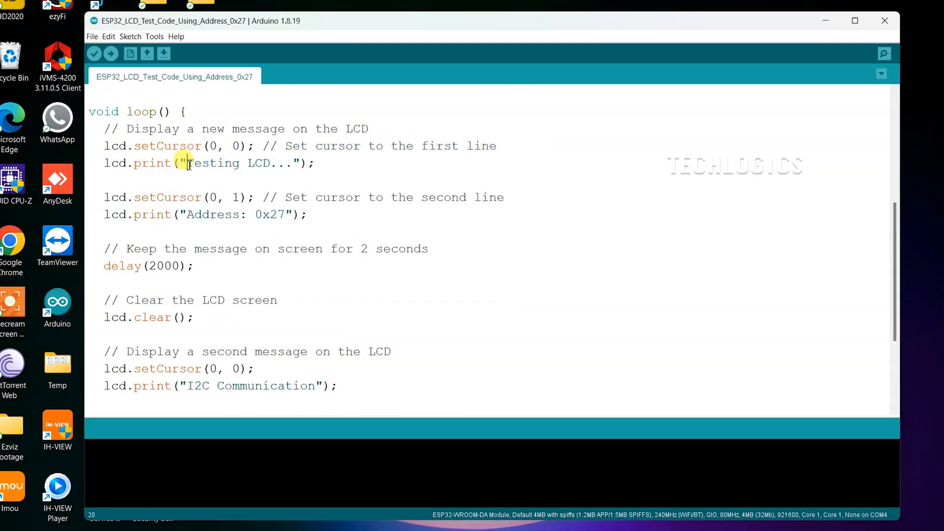
scroll("down", 3)
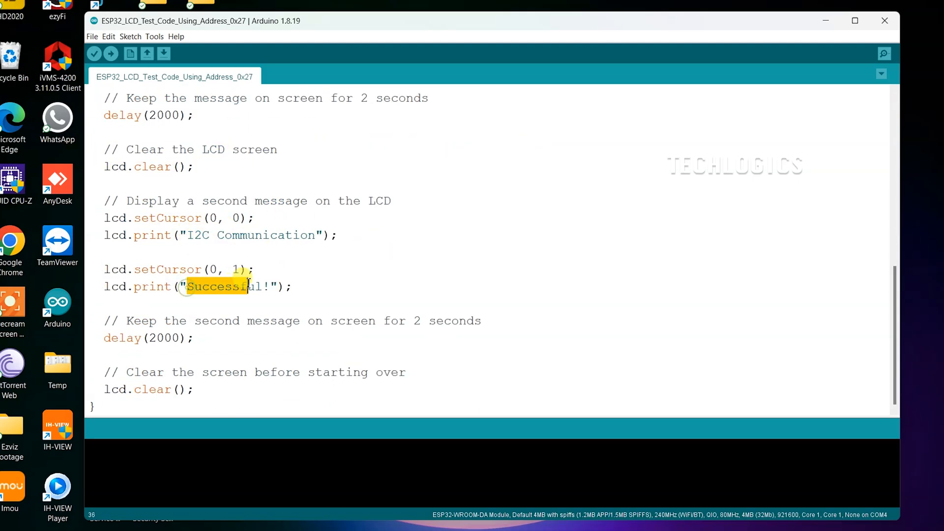
left_click(95, 53)
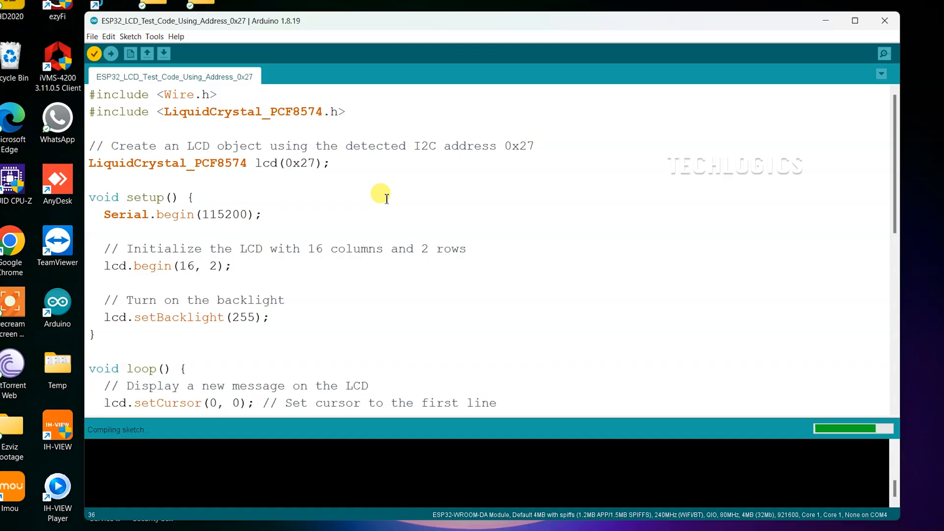
mouse_move(382, 190)
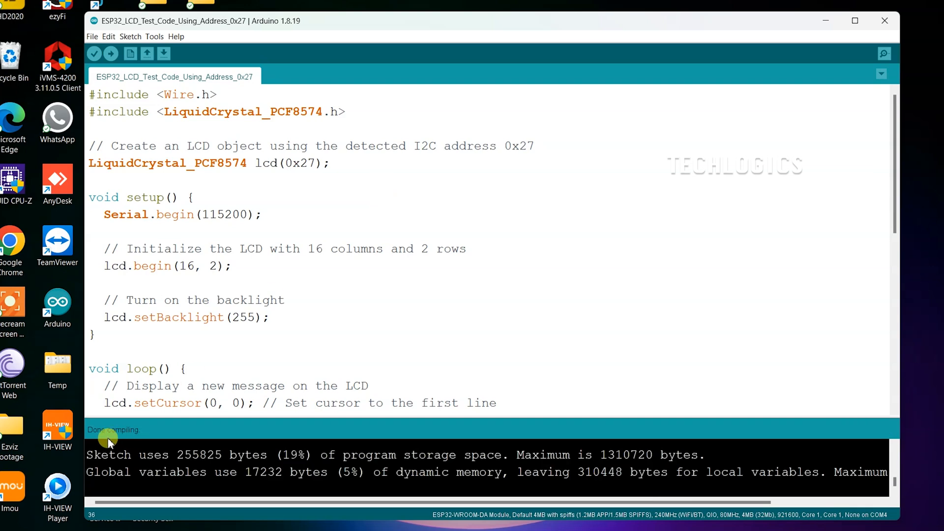
- Upload the compiled LCD test sketch to the ESP32 on COM4
left_click(110, 54)
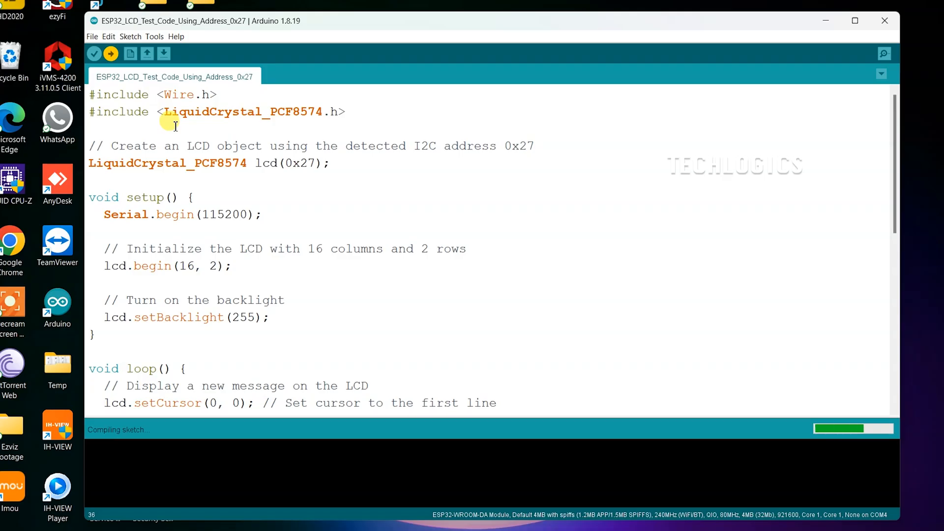
left_click(110, 53)
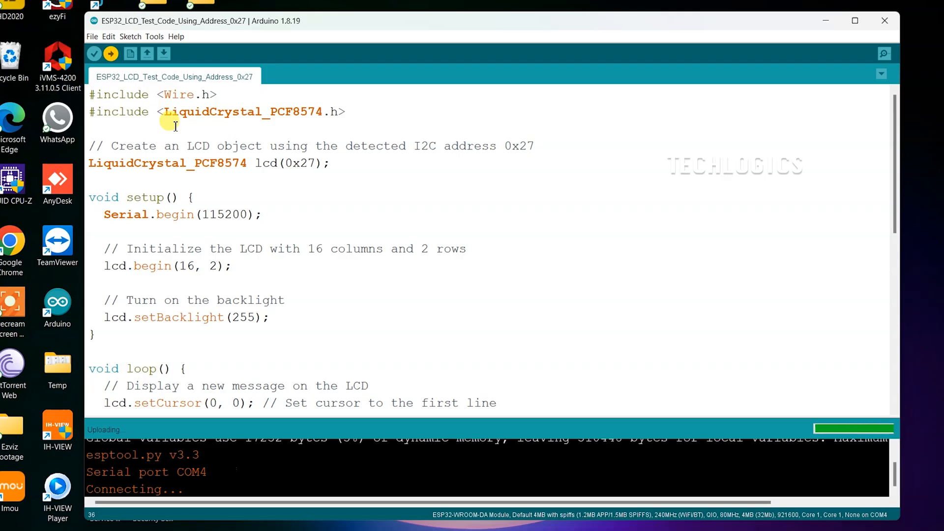